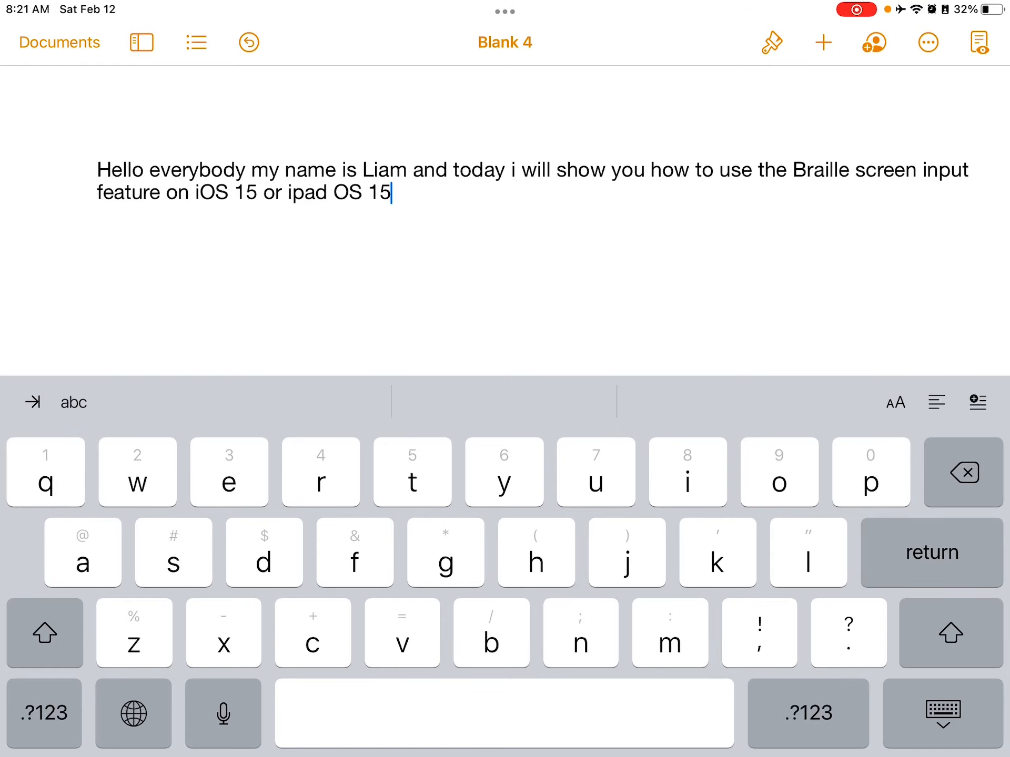
Leave the Pages introductory document and return to the Home screen to reach Settings > General.
{"action": "key", "text": "home"}
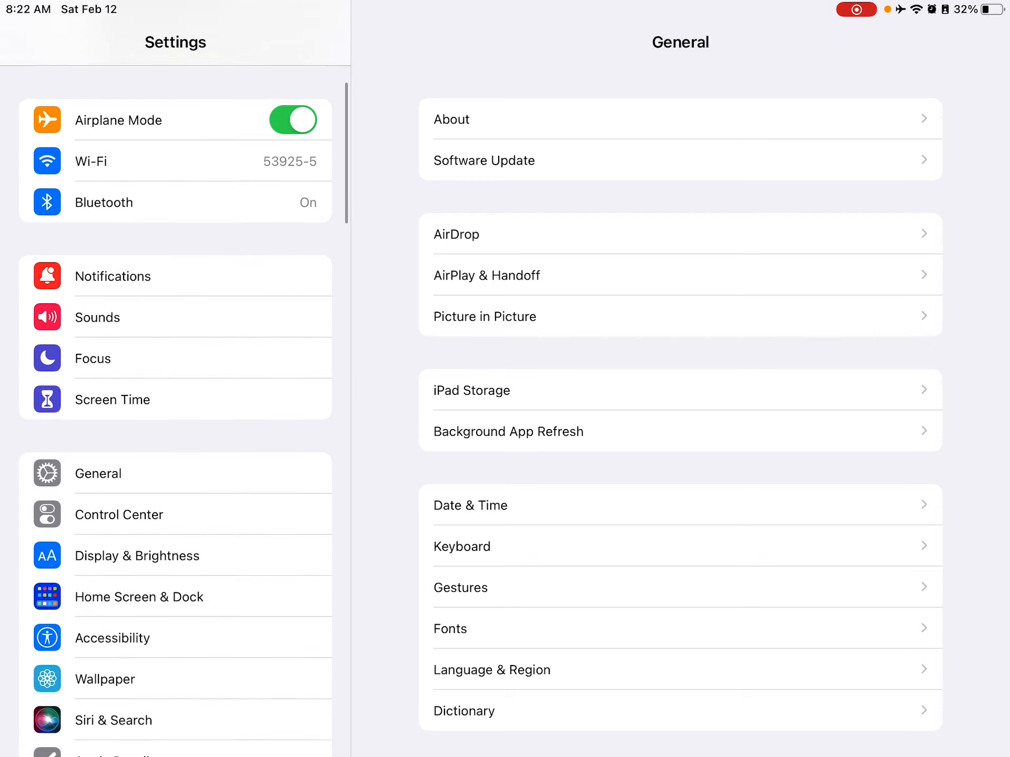
Scroll the Settings sidebar and enter Accessibility to reach the VoiceOver settings.
{"action": "scroll", "scroll_direction": "down", "scroll_amount": 3}
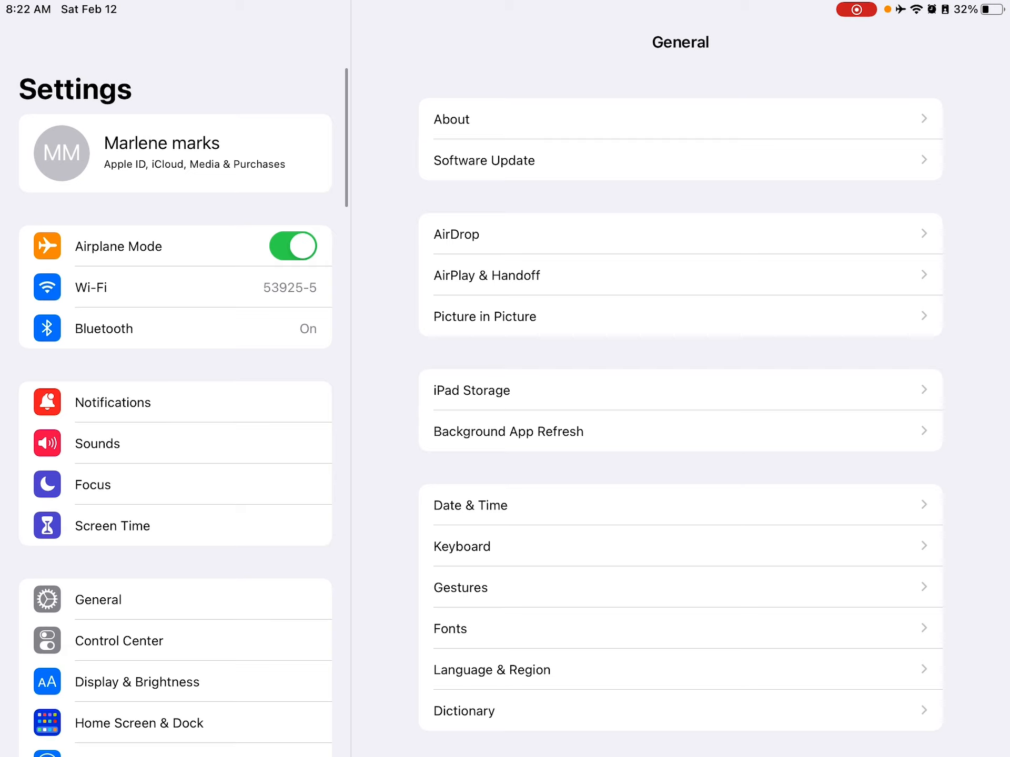
{"action": "scroll", "scroll_direction": "down", "scroll_amount": 3}
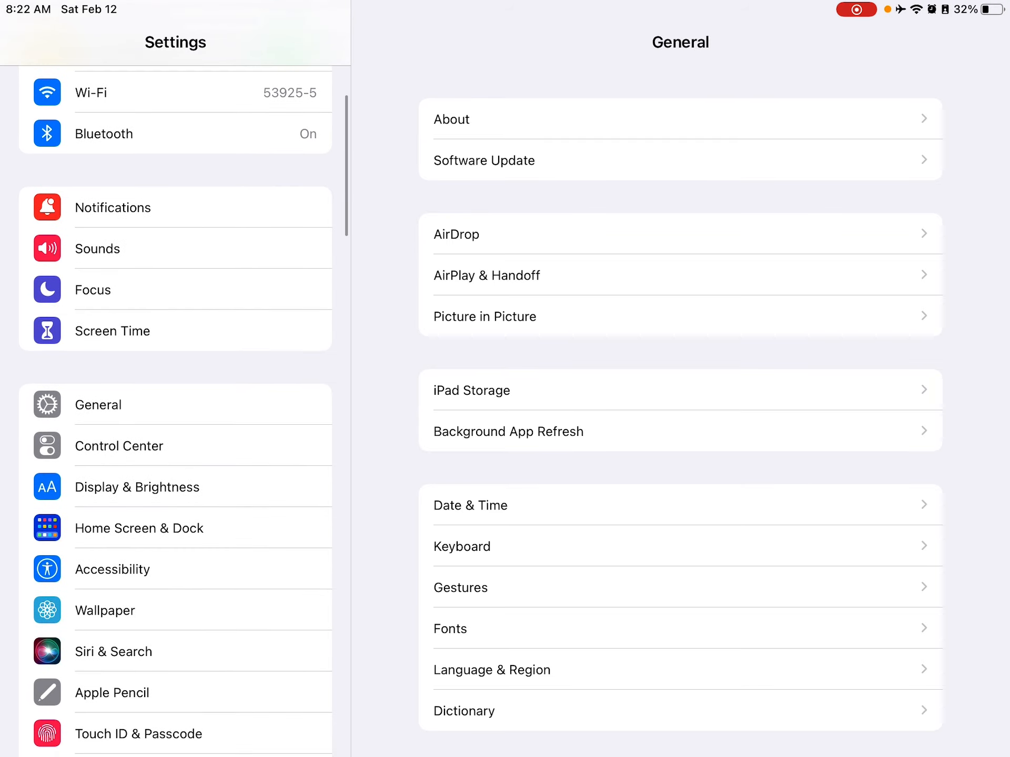
{"action": "left_click", "coordinate": [113, 568]}
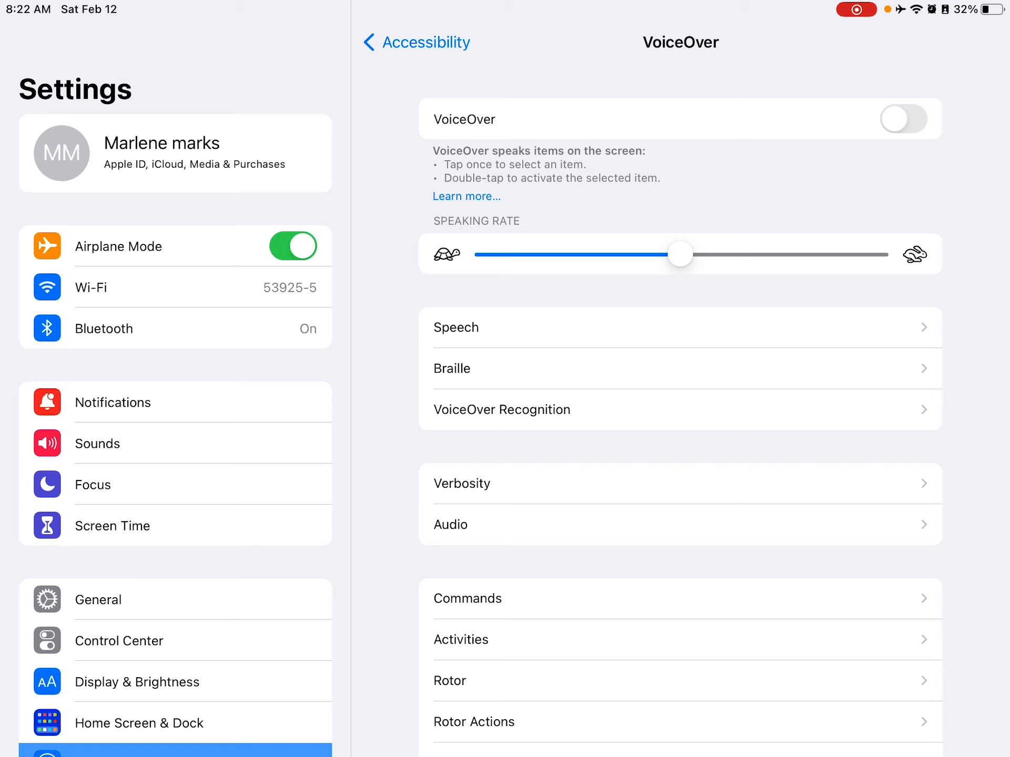
Switch the VoiceOver toggle on at the top of its settings page.
{"action": "left_click", "coordinate": [903, 118]}
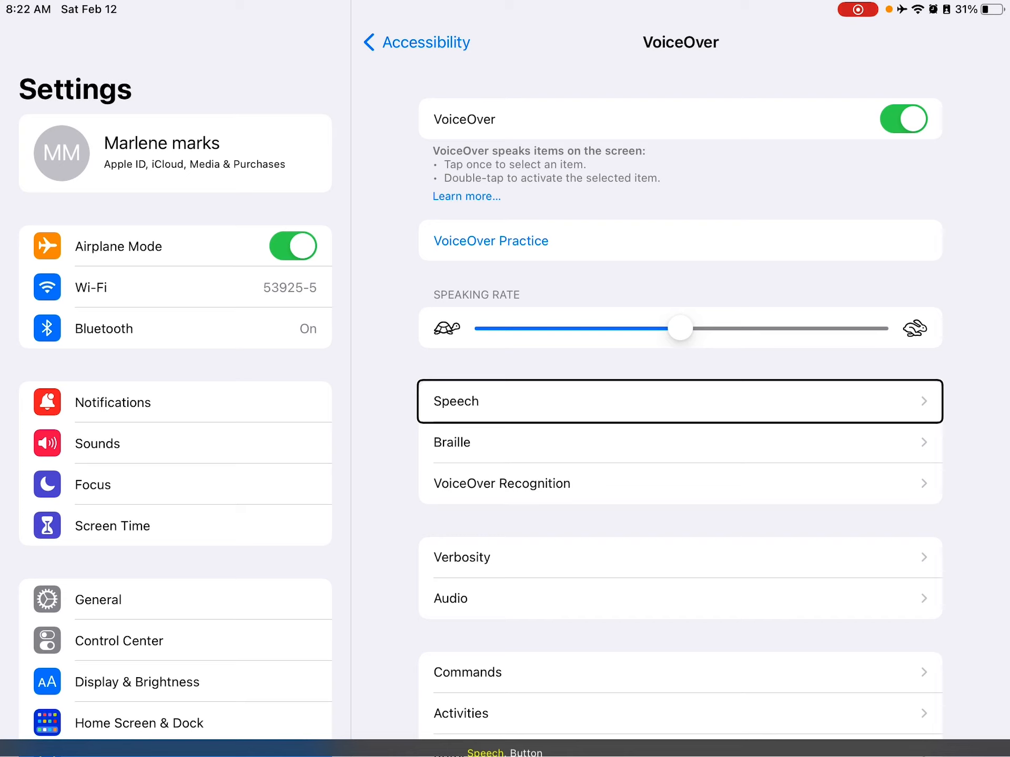
Scroll through the VoiceOver Rotor item list to confirm Braille Screen Input is checked.
{"action": "scroll", "scroll_direction": "down", "scroll_amount": 3}
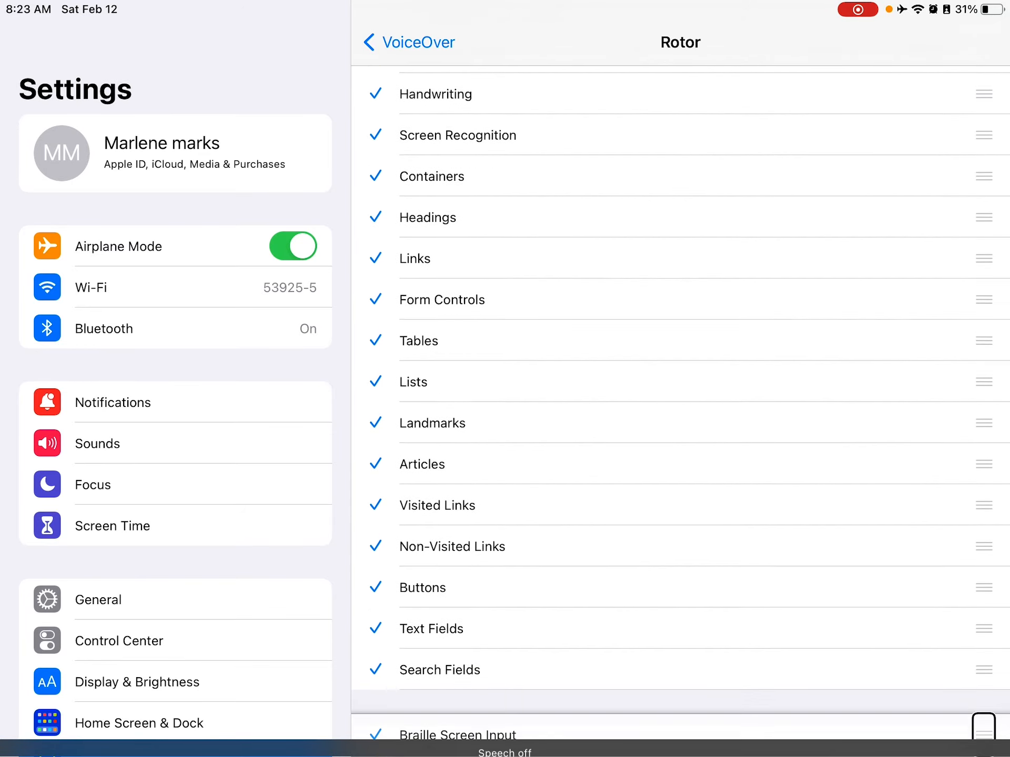
{"action": "scroll", "scroll_direction": "up", "scroll_amount": 3}
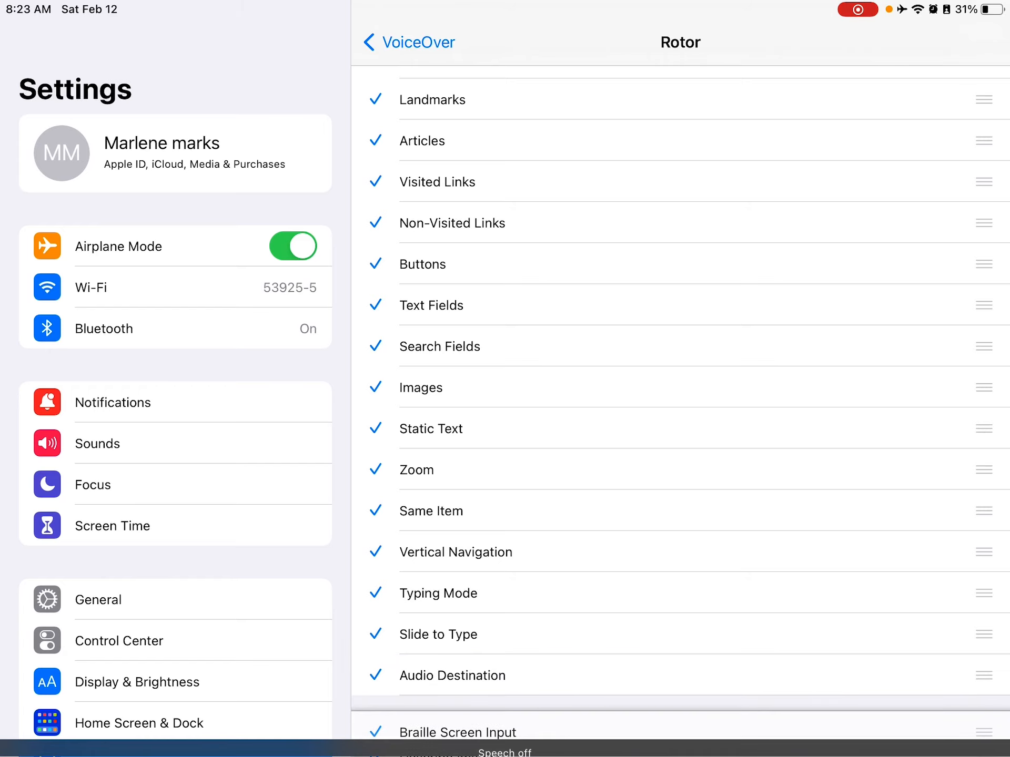
{"action": "scroll", "scroll_direction": "down", "scroll_amount": 3}
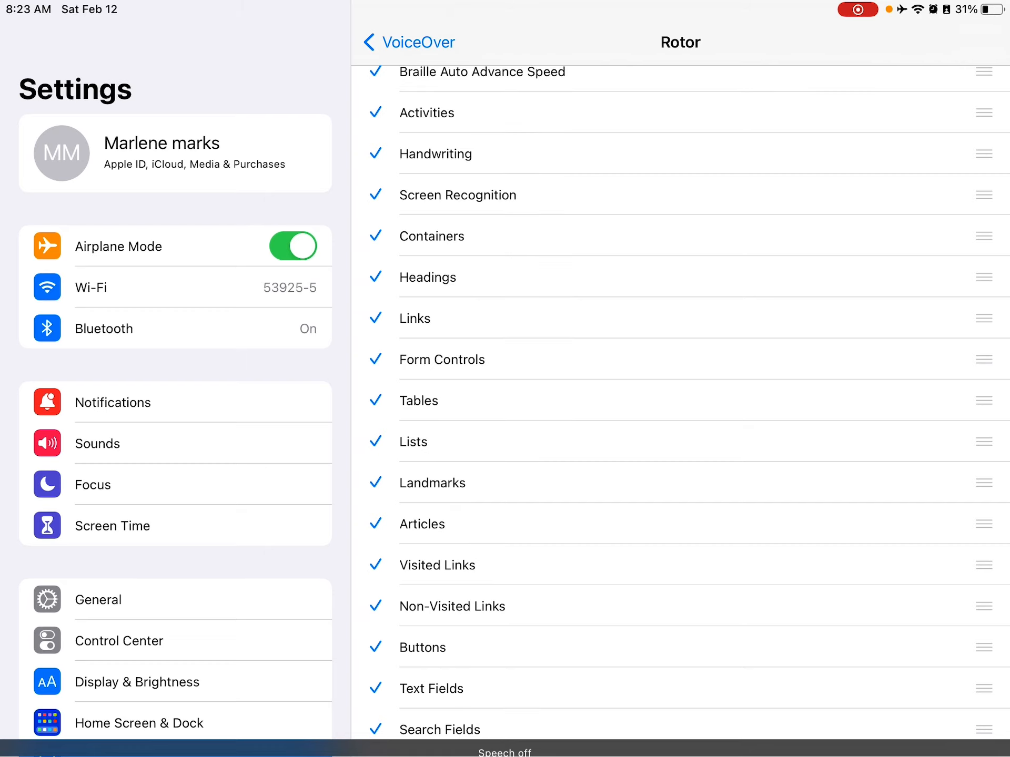
{"action": "scroll", "scroll_direction": "up", "scroll_amount": 3}
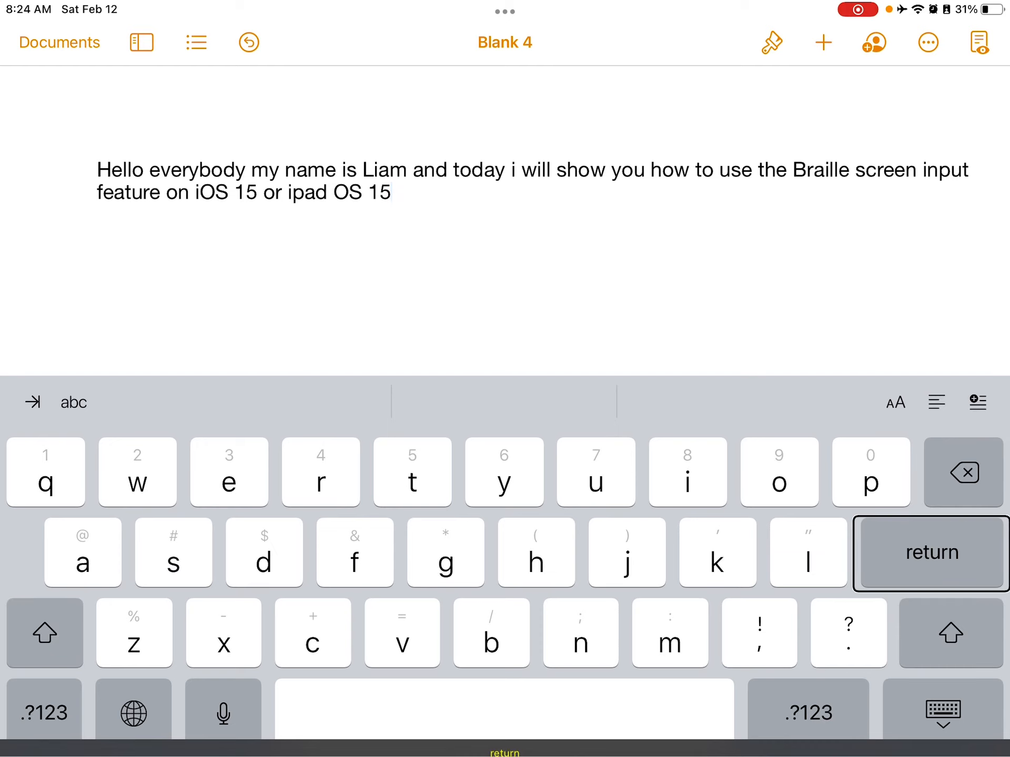
Add a line break below the intro sentence and enter a hyphen with Braille Screen Input active.
{"action": "left_click", "coordinate": [44, 633]}
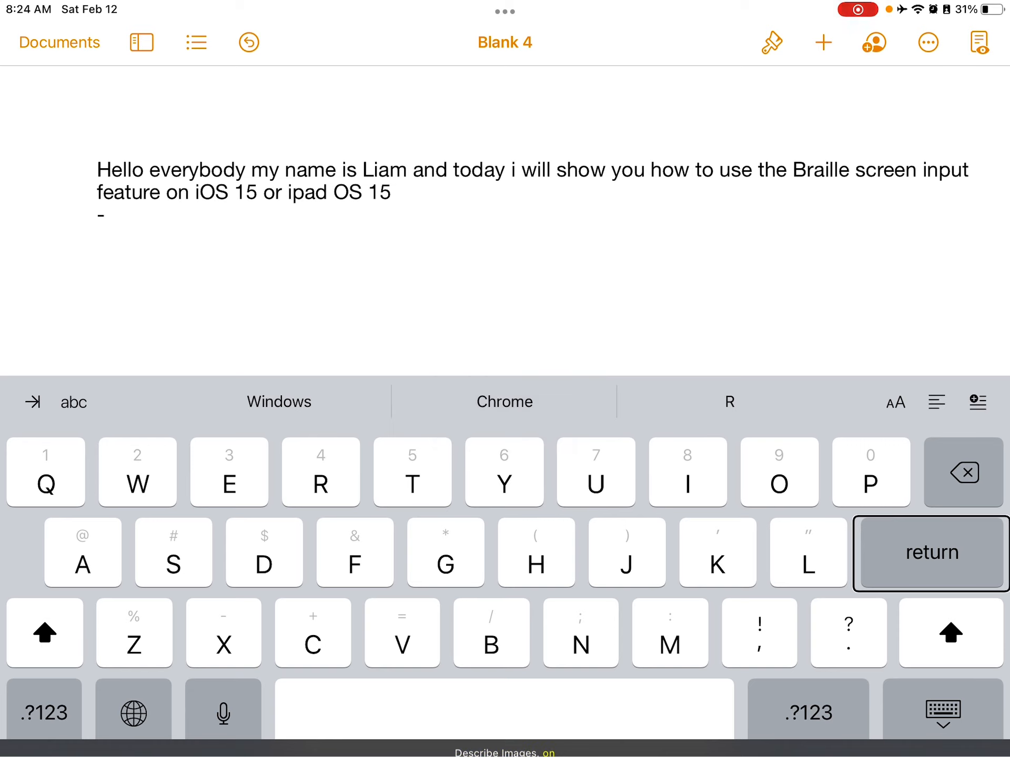
{"action": "left_click", "coordinate": [504, 402]}
{"action": "type", "text": "a,"}
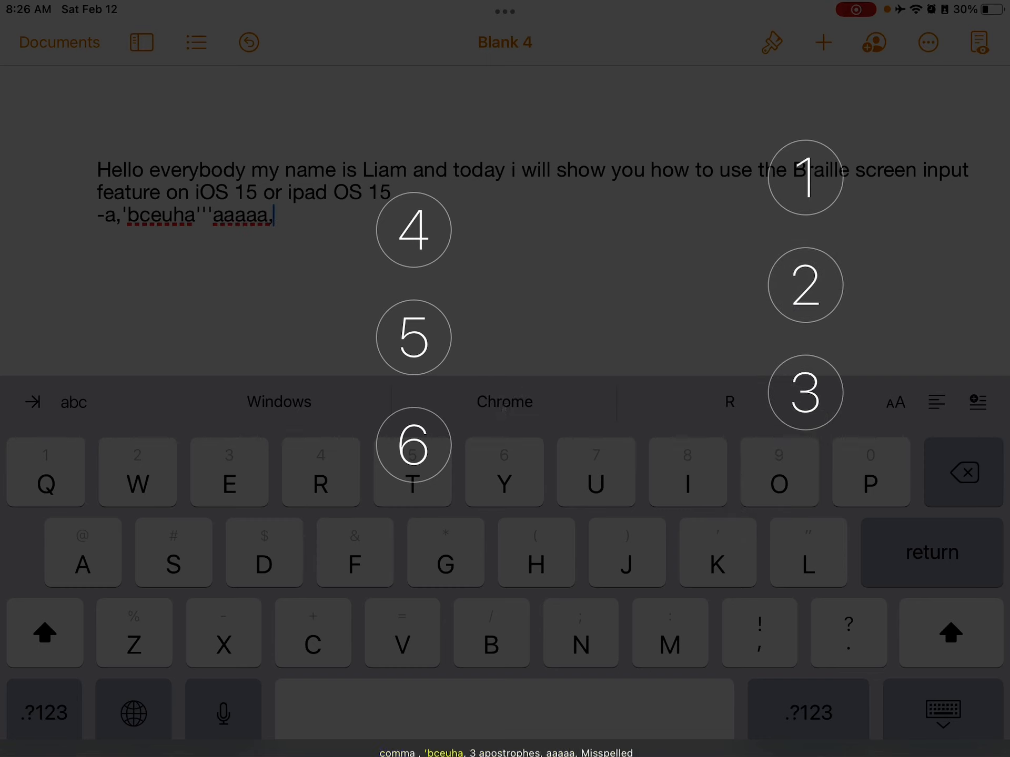
Enter an apostrophe after the braille-typed letters and comma on the second line.
{"action": "type", "text": "'bceuh"}
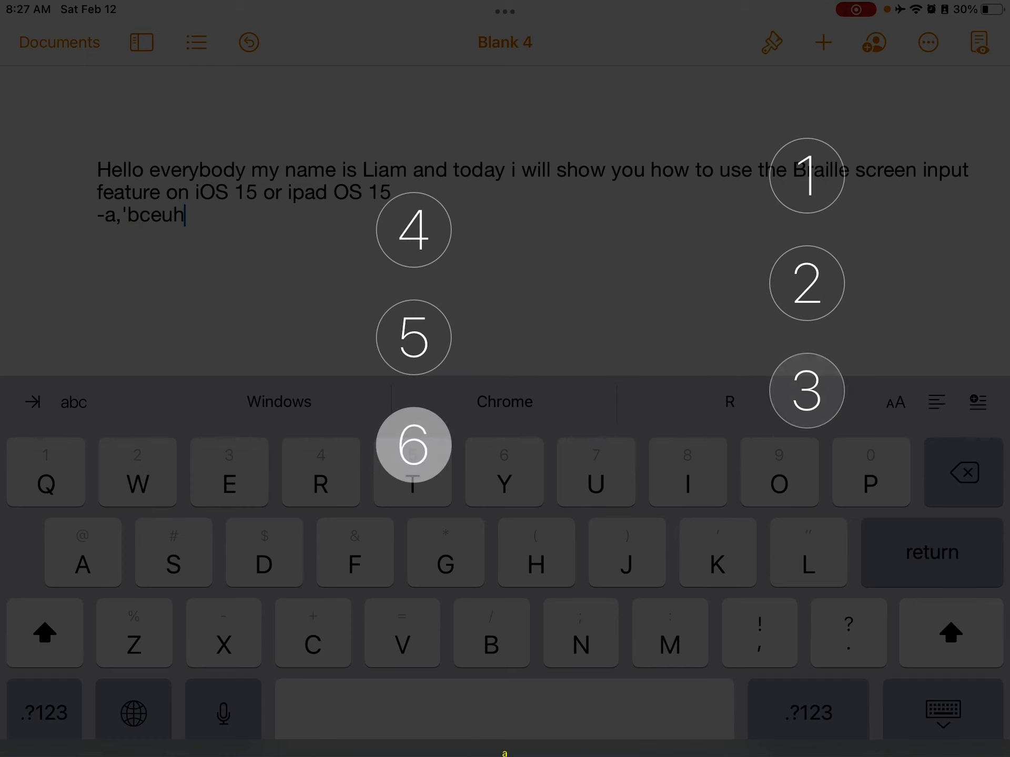
Enter a's and commas forming 'a,a,a,,,aaa,aa' after the intro, then start an empty new line.
{"action": "left_click", "coordinate": [962, 474]}
{"action": "type", "text": "     a,a,a,,,aaa,aa,,,,aaa"}
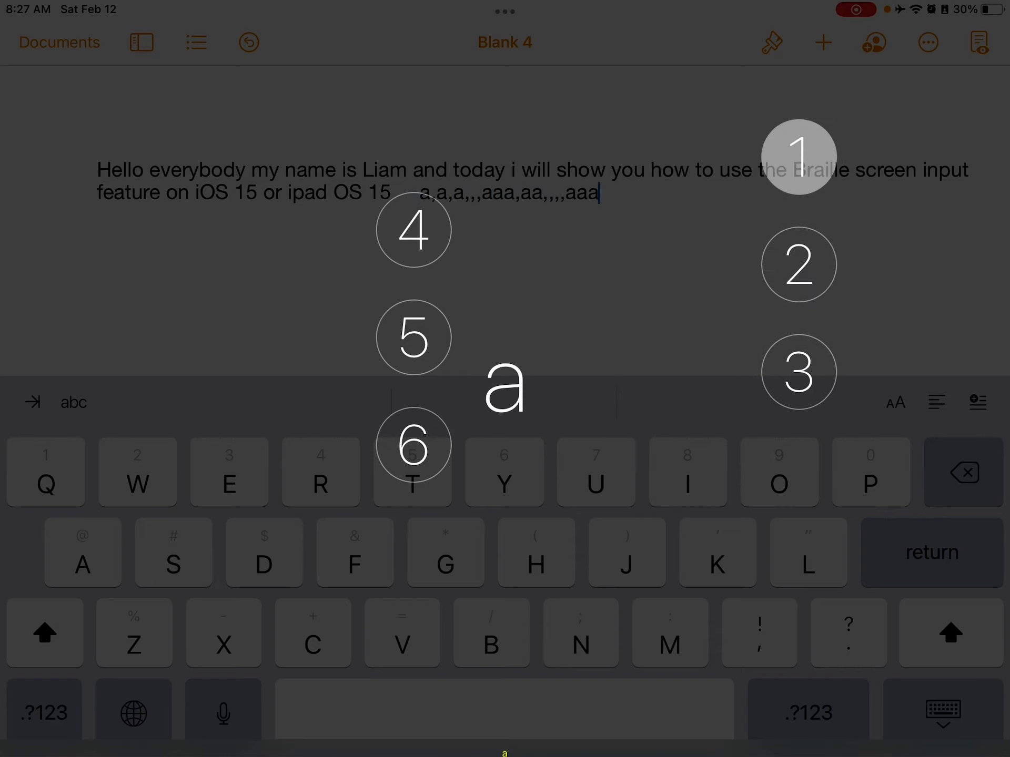
{"action": "left_click", "coordinate": [800, 379]}
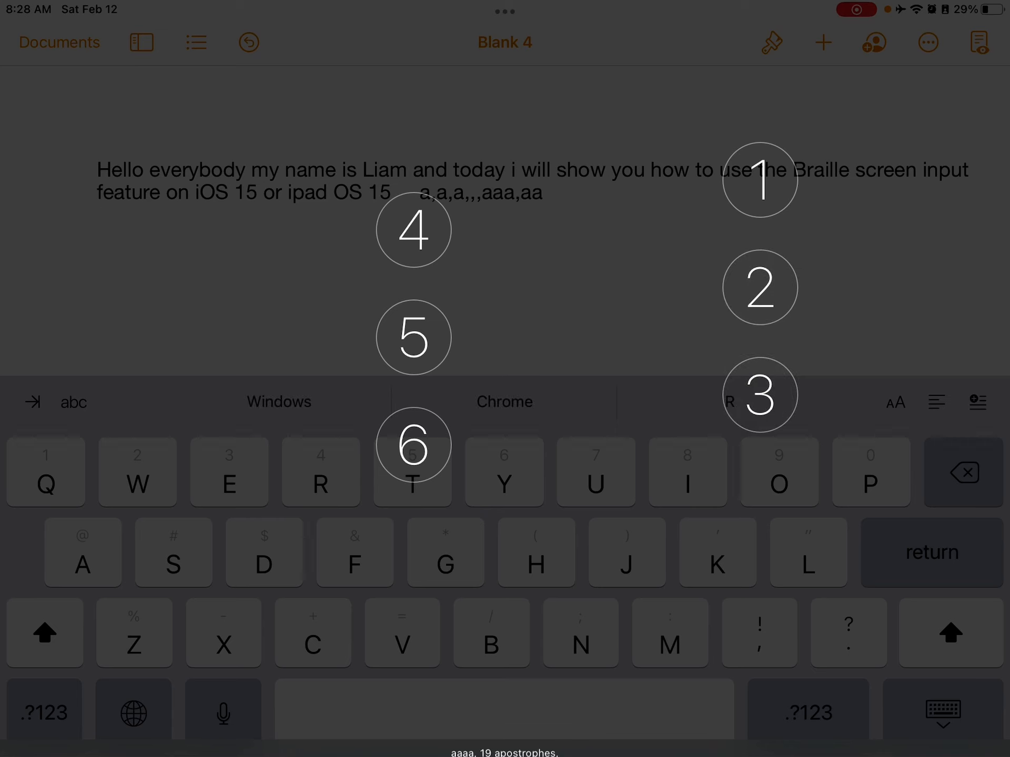
{"action": "key", "text": "return"}
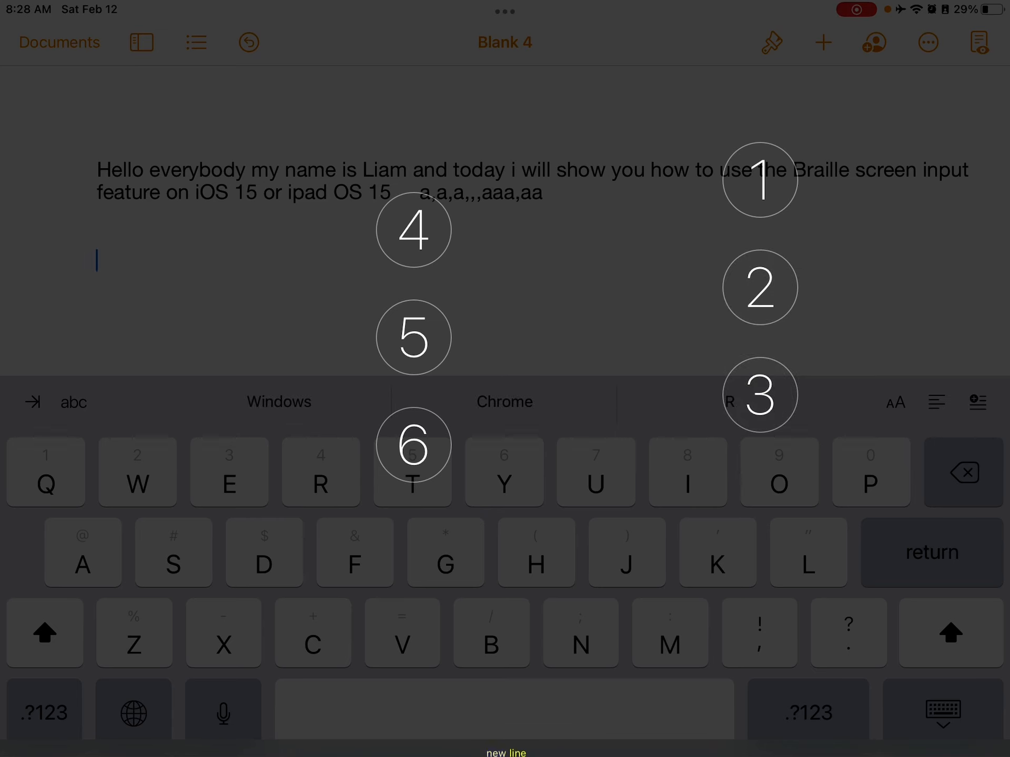